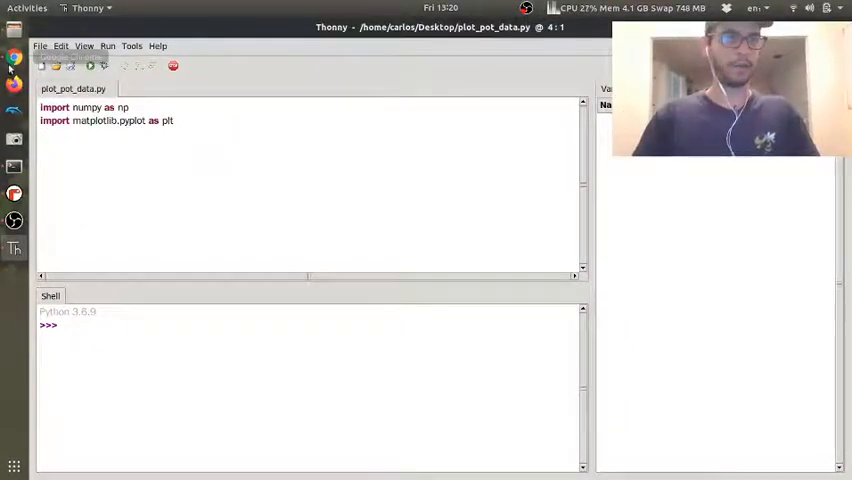
Step: Search Google Images in a new Chrome tab for a potentiometer wiring diagram
left_click(14, 56)
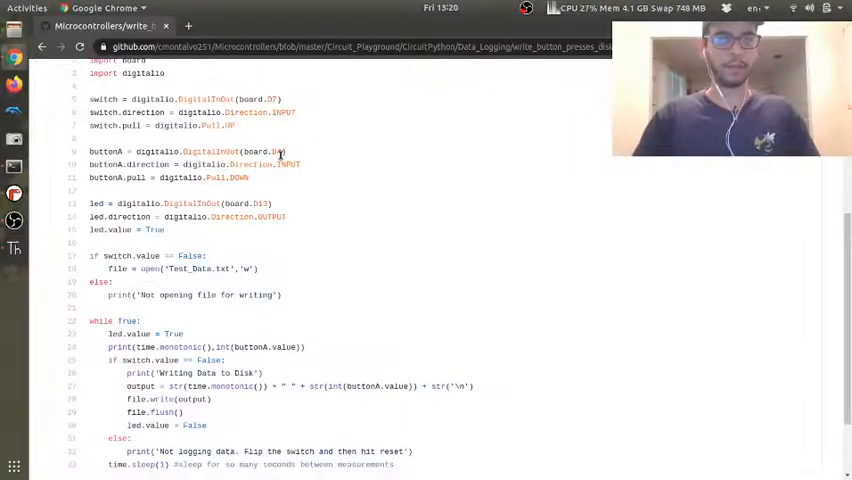
left_click(188, 24)
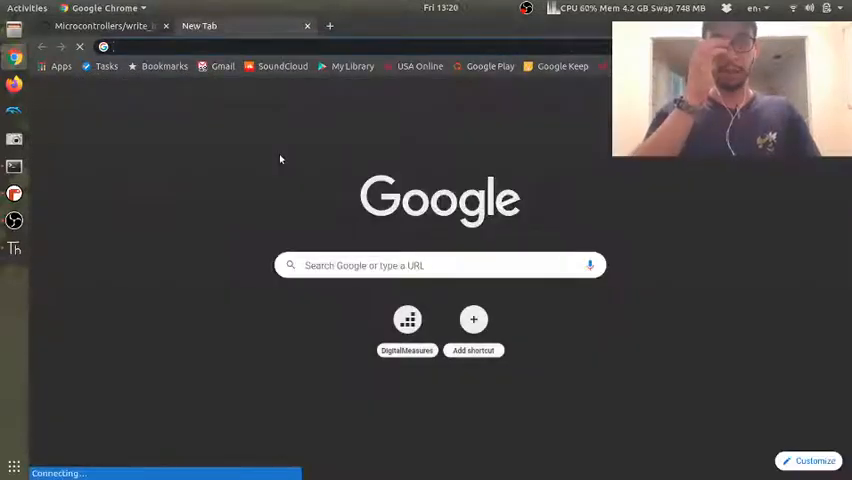
type("wiring+diagram+for+potentiometer&tbm=isch&source=iu&ictx=1&fir=bP")
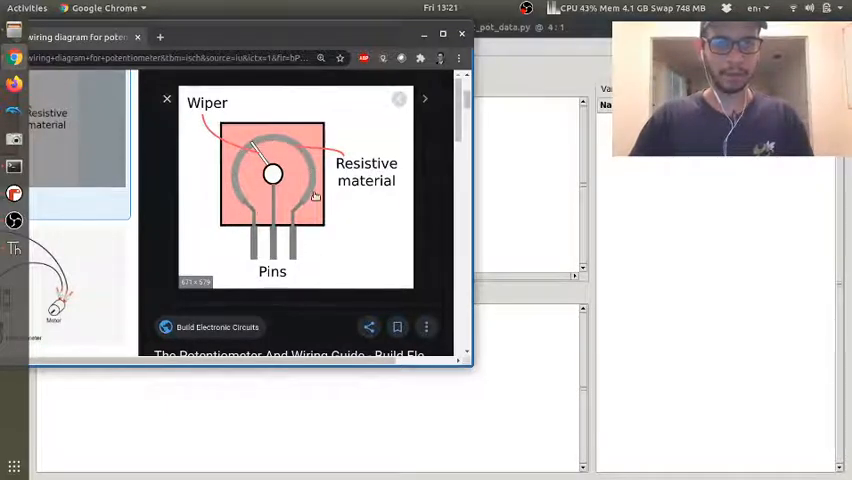
mouse_move(336, 204)
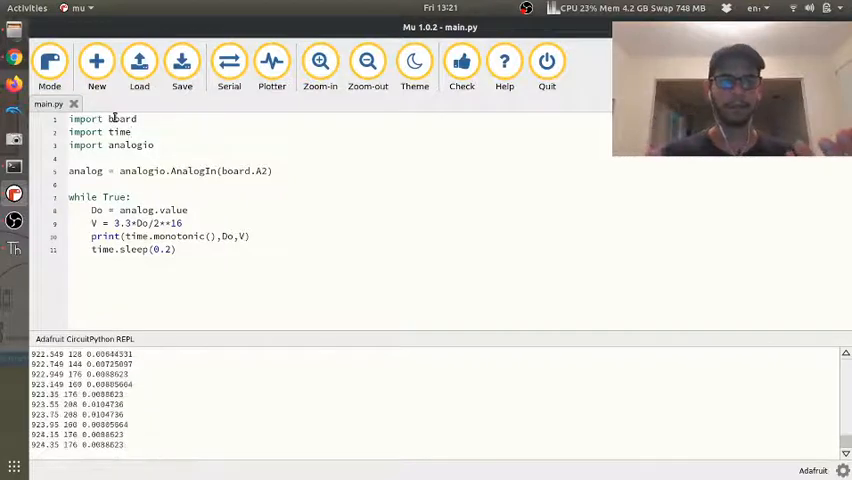
Step: Zoom the main.py code in twice and highlight the analogio module name
left_click(320, 62)
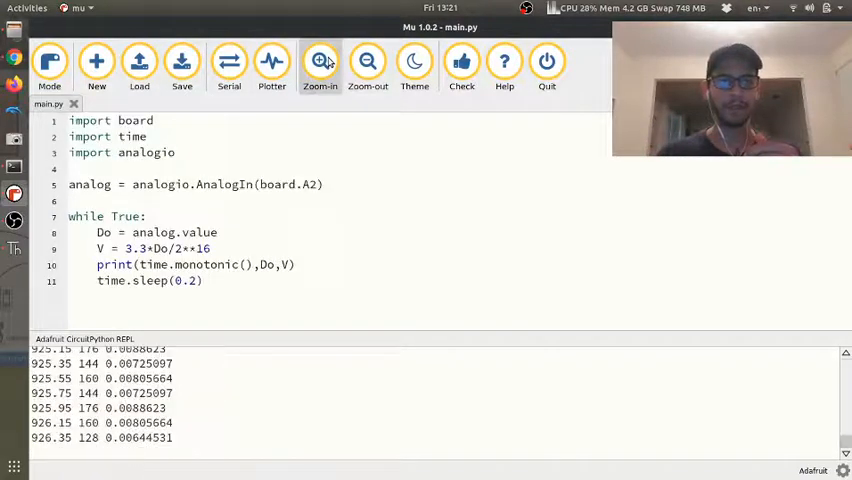
left_click(320, 62)
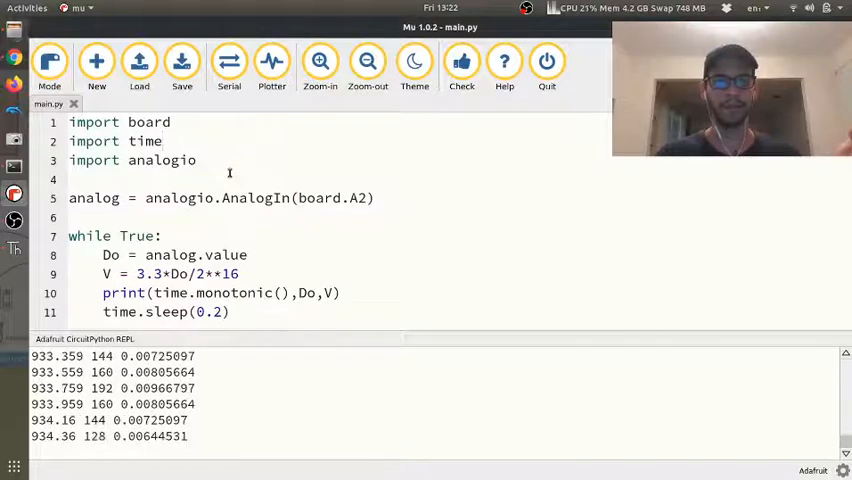
double_click(92, 198)
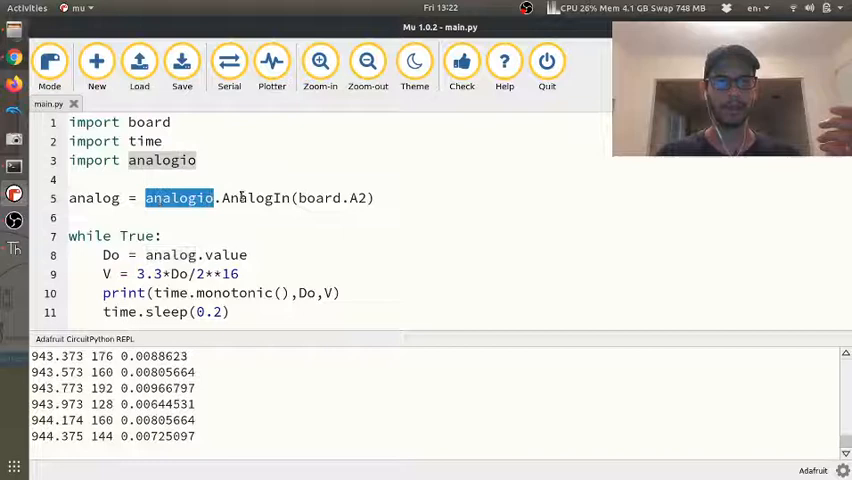
left_click(264, 196)
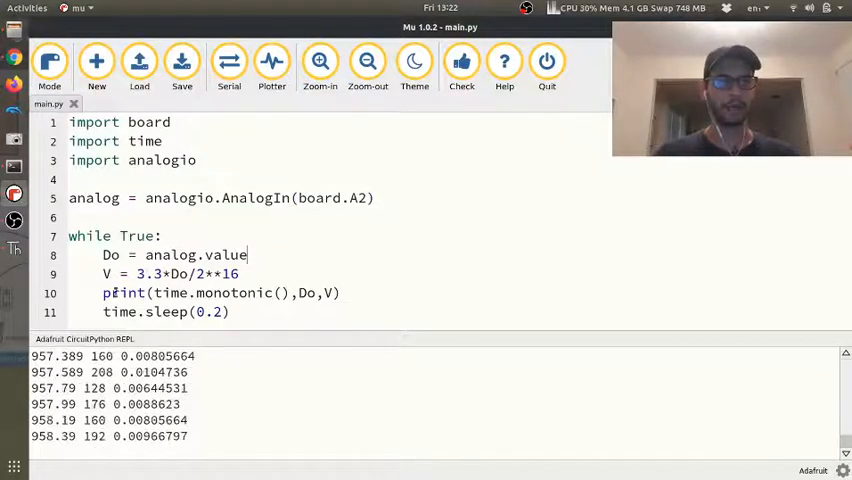
Step: Comment line 8 that voltage arrives on A2 as a continuous analog signal converted to digital by the ADC
double_click(176, 256)
type(" ##")
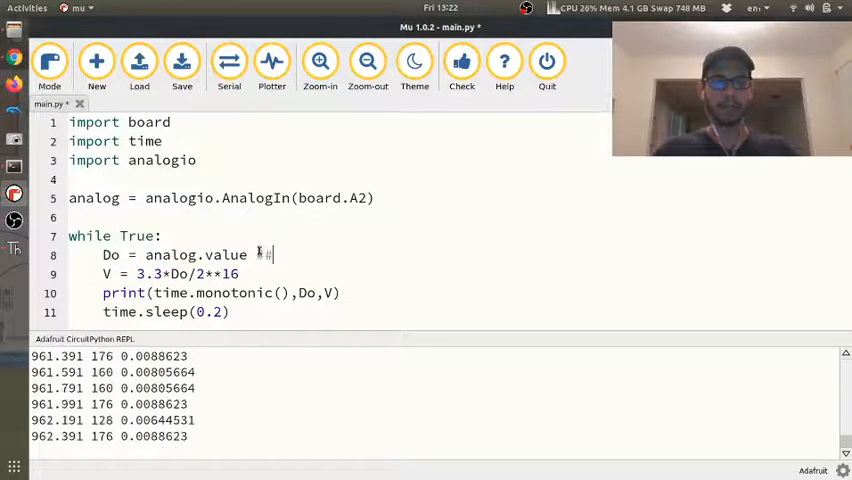
type("Voltage i")
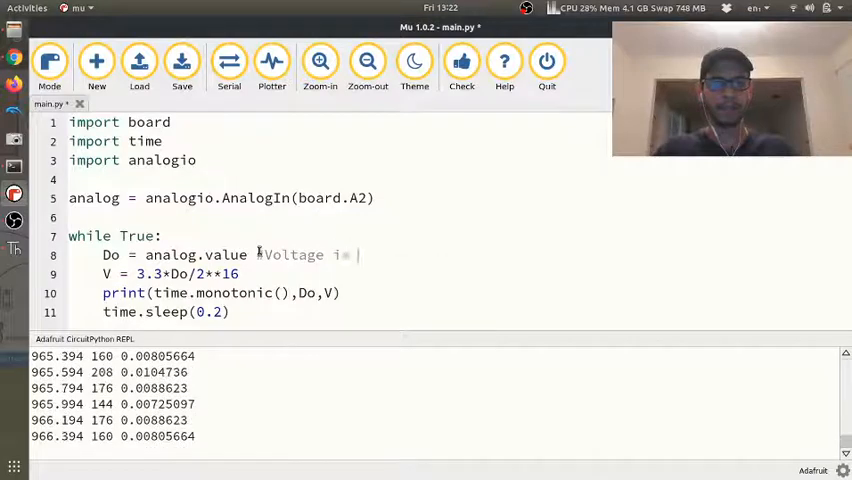
type("s coming in the A2 pin as a")
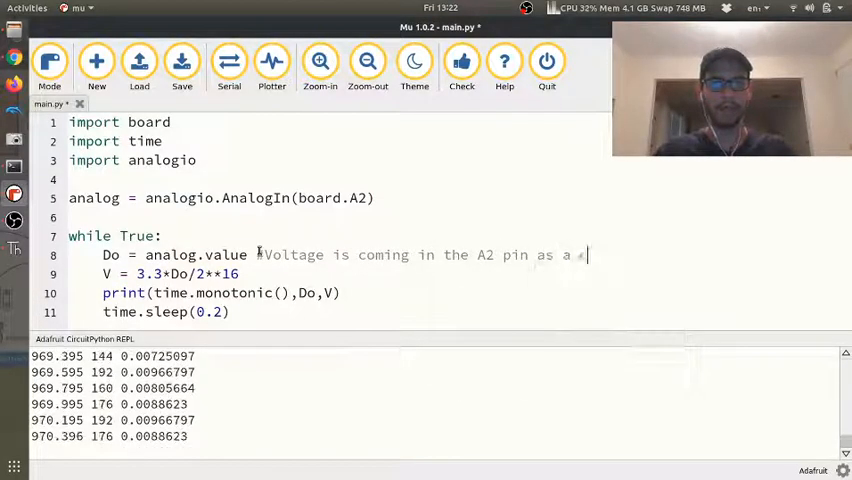
type("continuous analog")
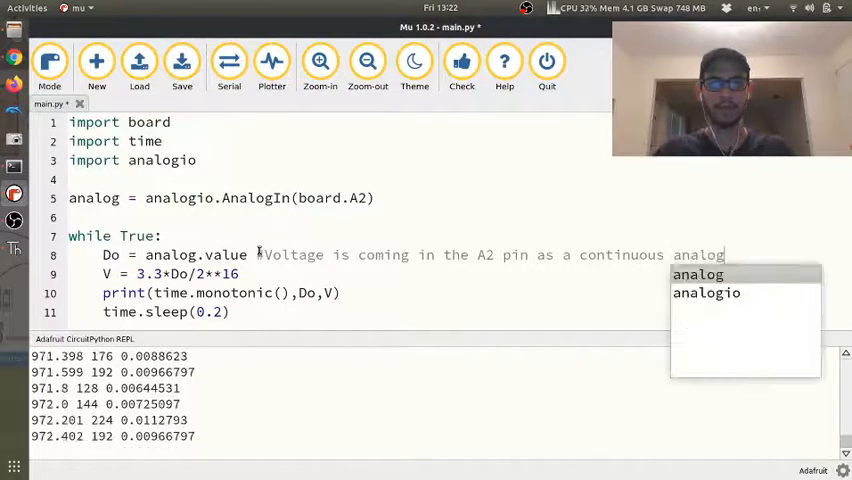
type("signal")
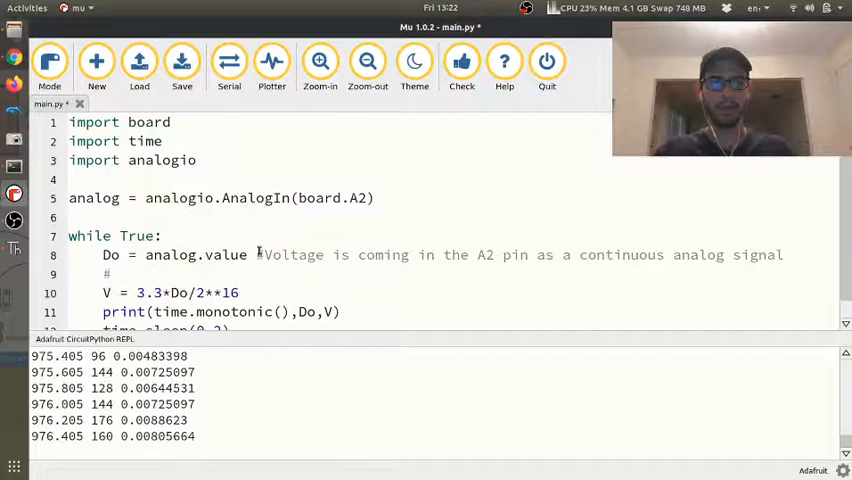
type("#Converting the continuou")
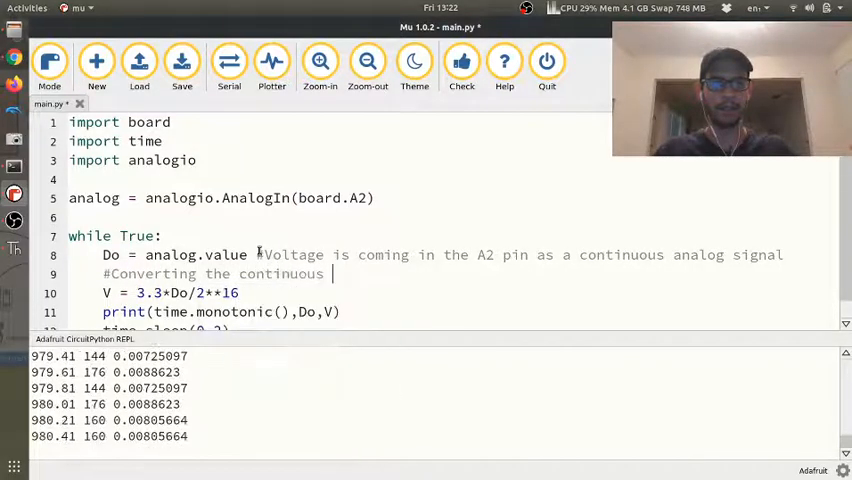
type("signal to a digital signal using a 16 bit ADC")
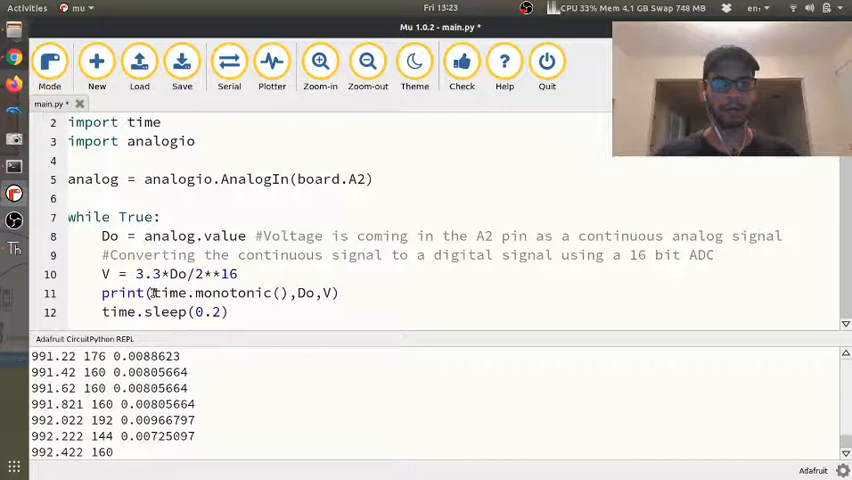
double_click(218, 292)
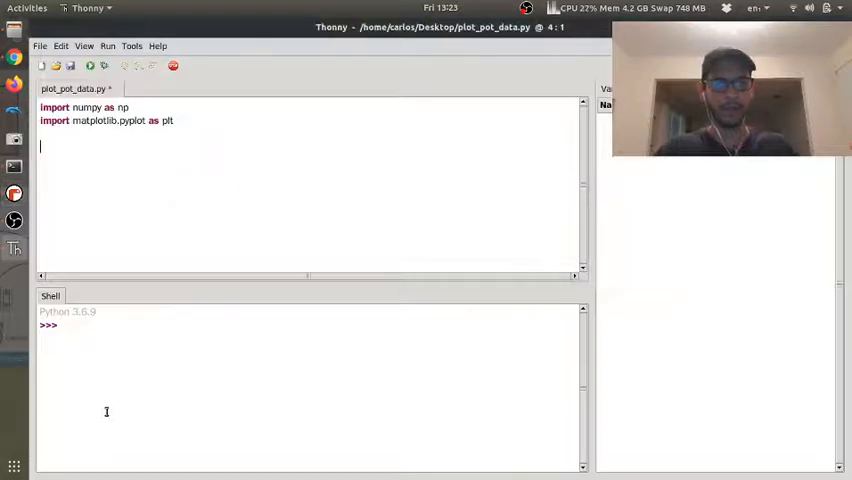
Step: Evaluate 2**16 in the Thonny shell and highlight the Do variable in main.py
type("2**16")
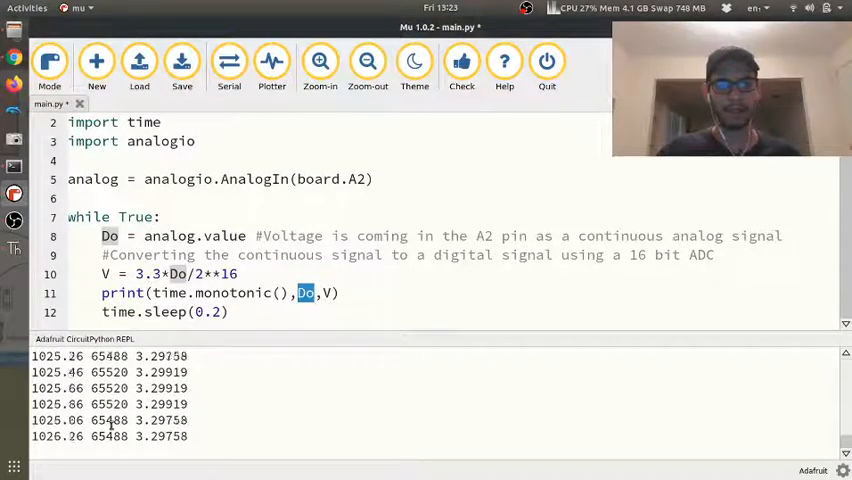
triple_click(168, 272)
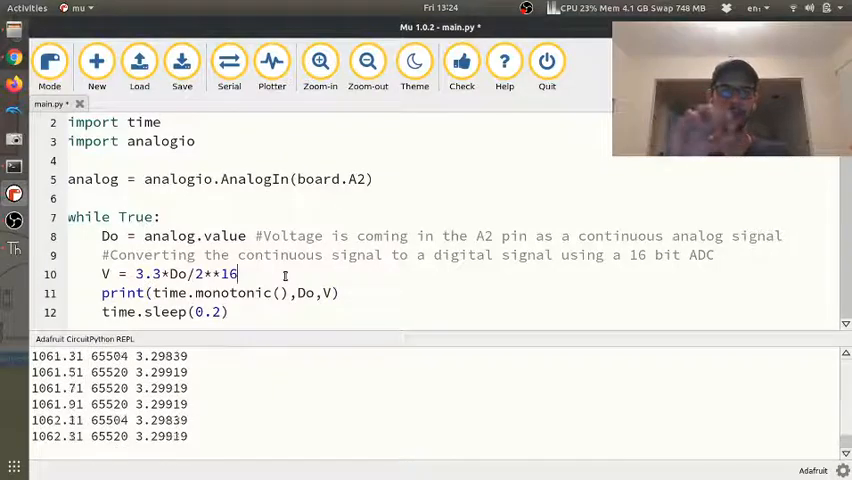
Step: Navigate the GitHub repository to the Neopixel folder's light_show.py example
left_click(180, 64)
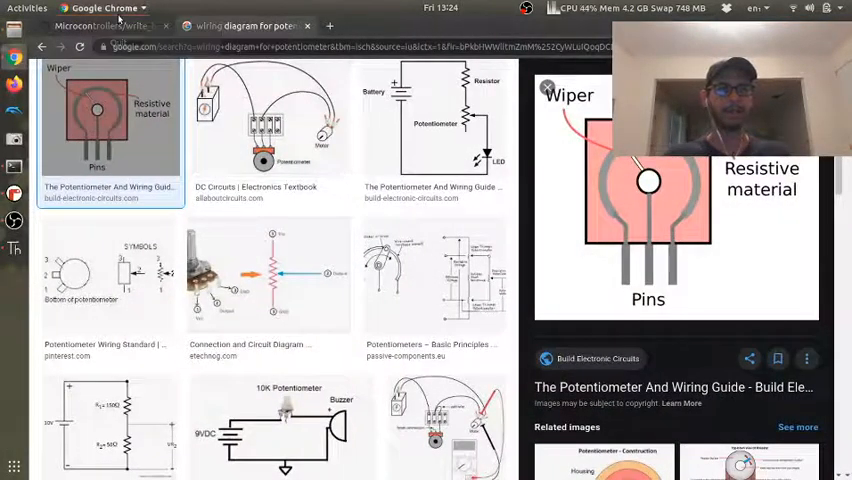
left_click(100, 24)
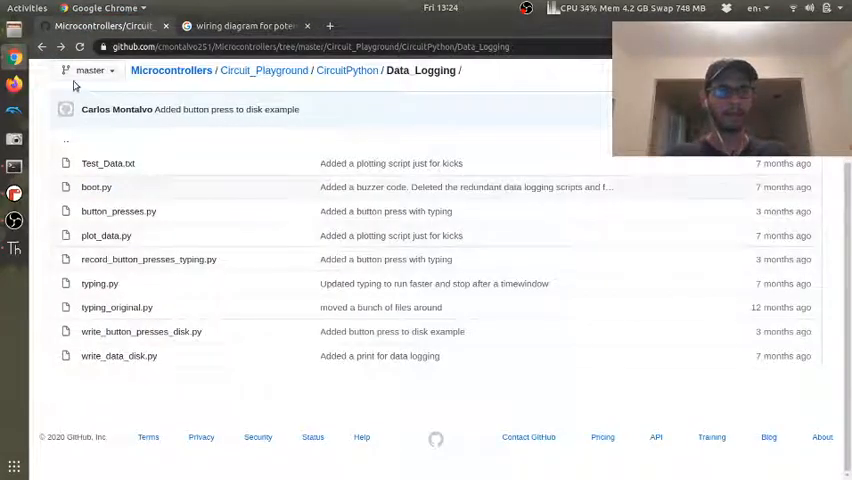
left_click(348, 70)
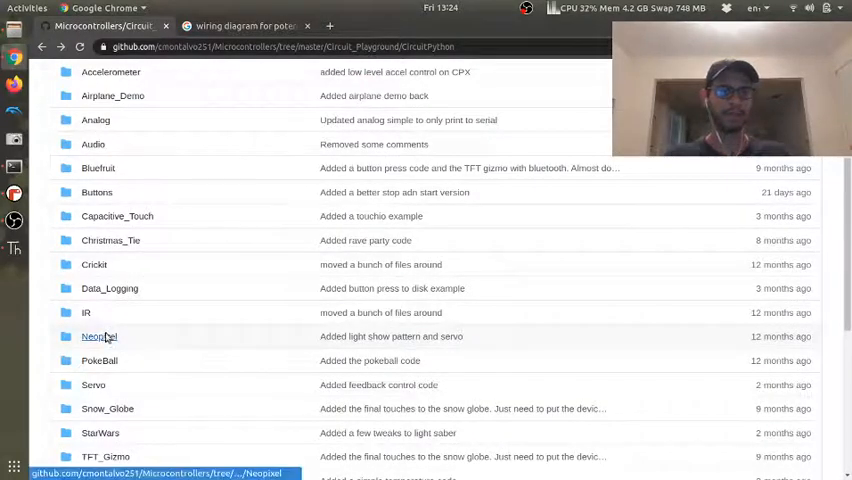
left_click(98, 336)
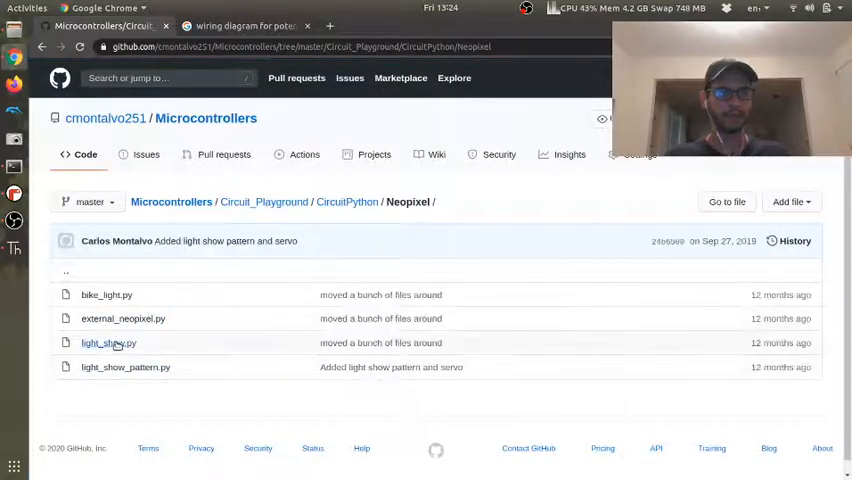
left_click(108, 344)
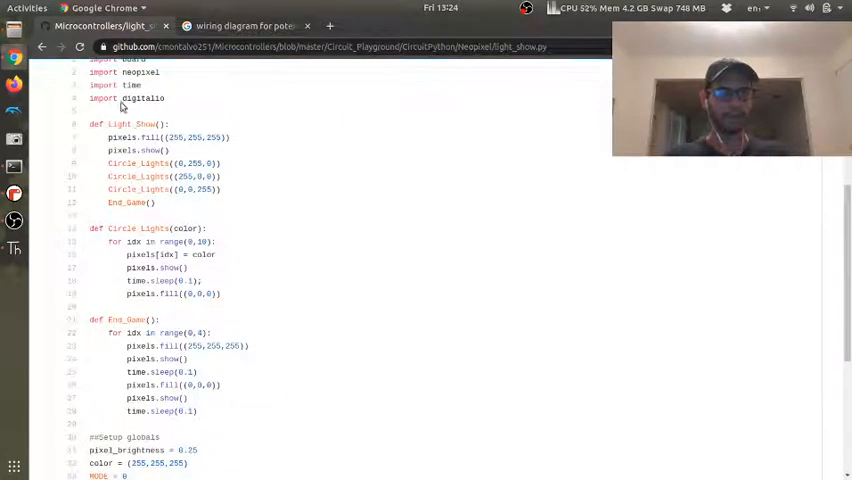
Step: Copy the '#Set up pixels' setup lines from light_show.py and switch back to Mu
scroll("down", 3)
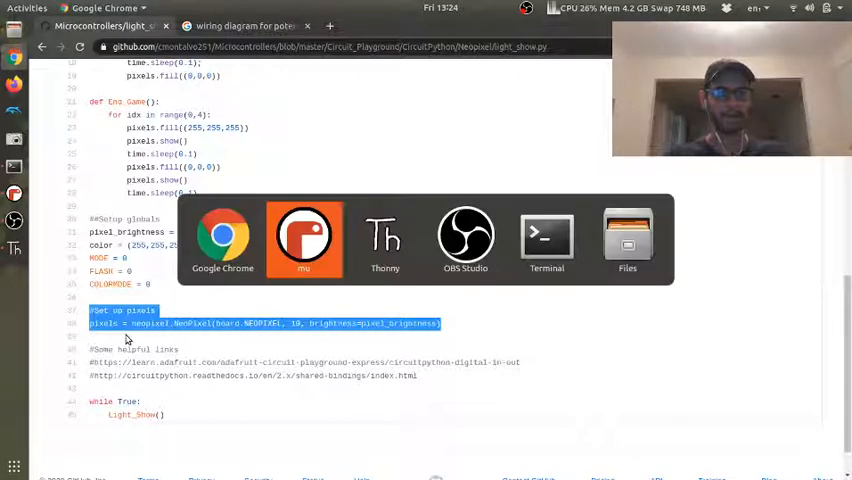
left_click(304, 240)
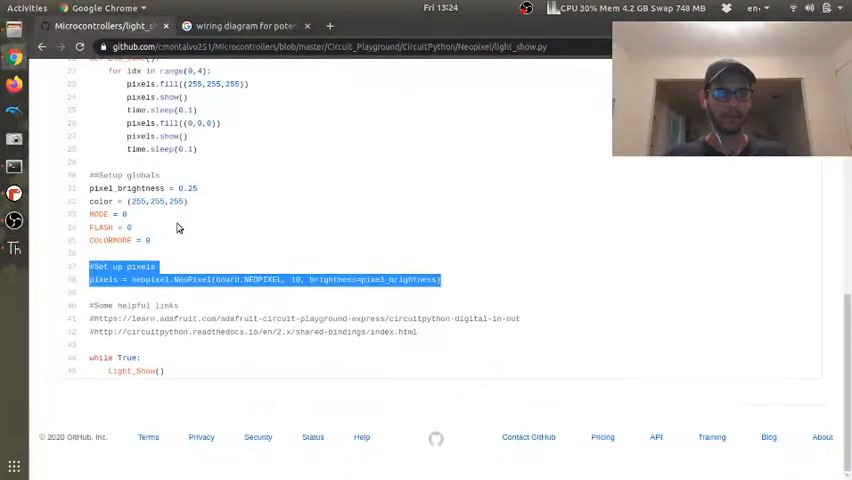
scroll("up", 3)
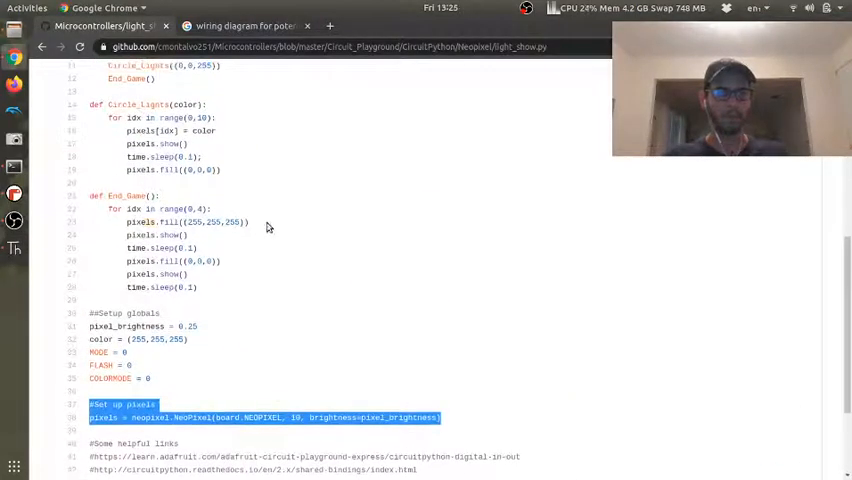
key("alt+Tab")
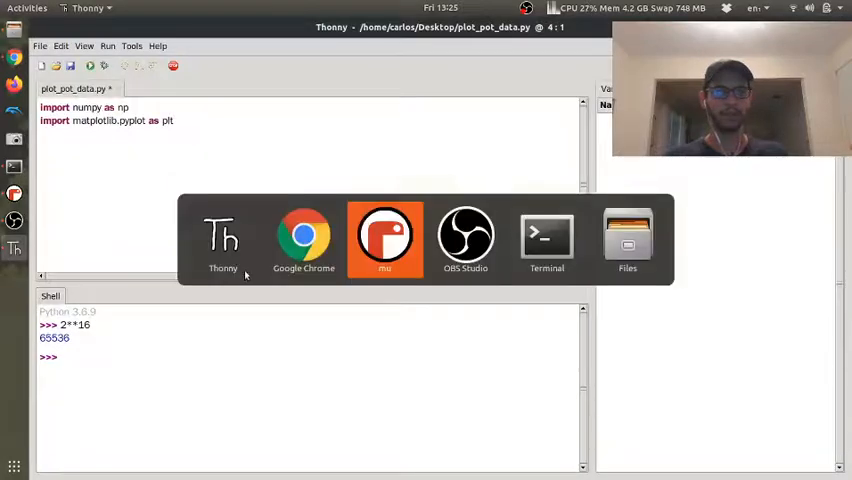
Step: Fill all pixels white (255,255,255) when Do is below 32000 and start the else branch
left_click(384, 236)
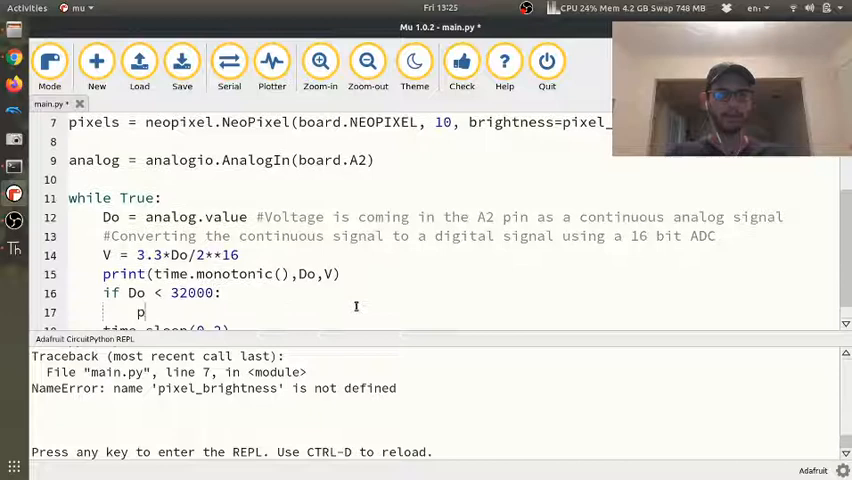
type("ixels.")
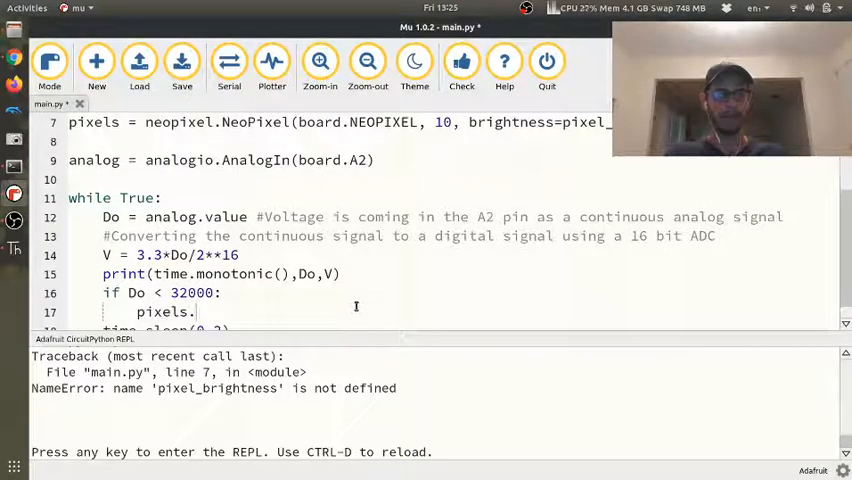
type("fill((255")
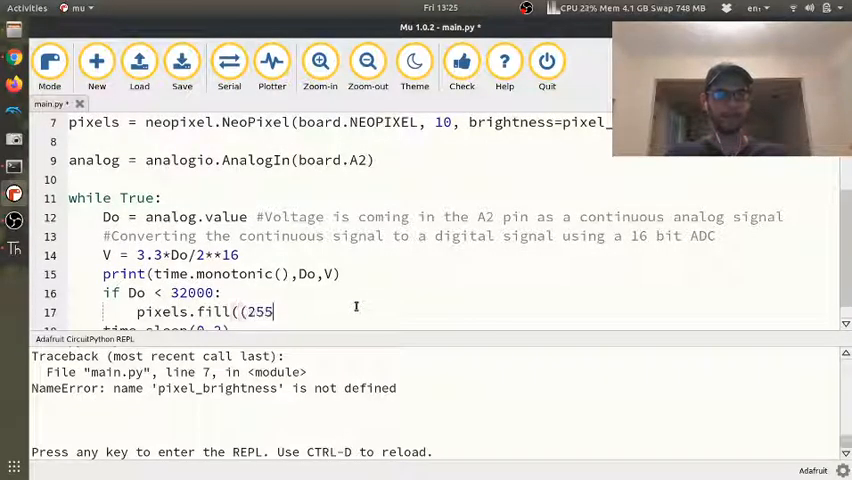
type(",255,255")
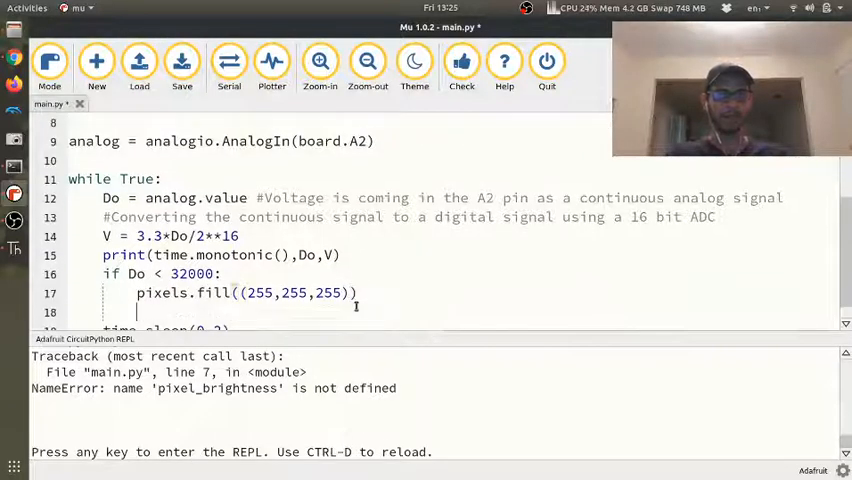
type("else:")
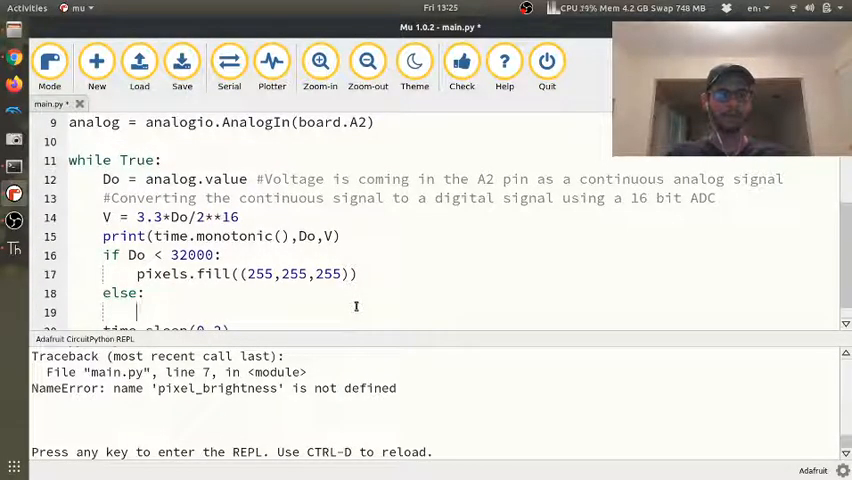
type("pixels.fill((0,0,0")
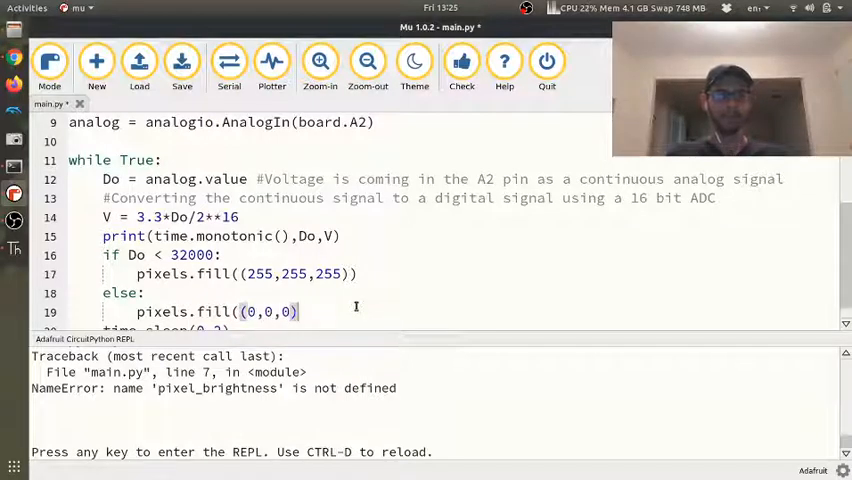
Step: Fill pixels (0,0,0) under else, set pixel_brightness to 120 and rerun the script
type("pixels")
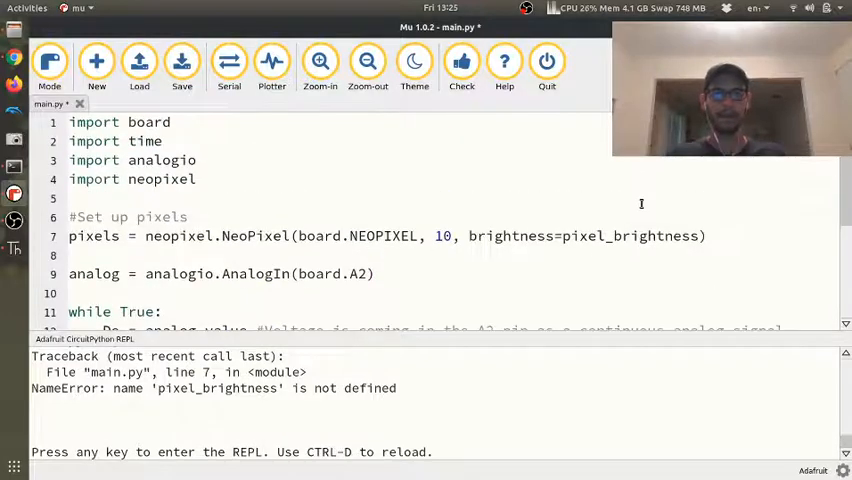
double_click(626, 236)
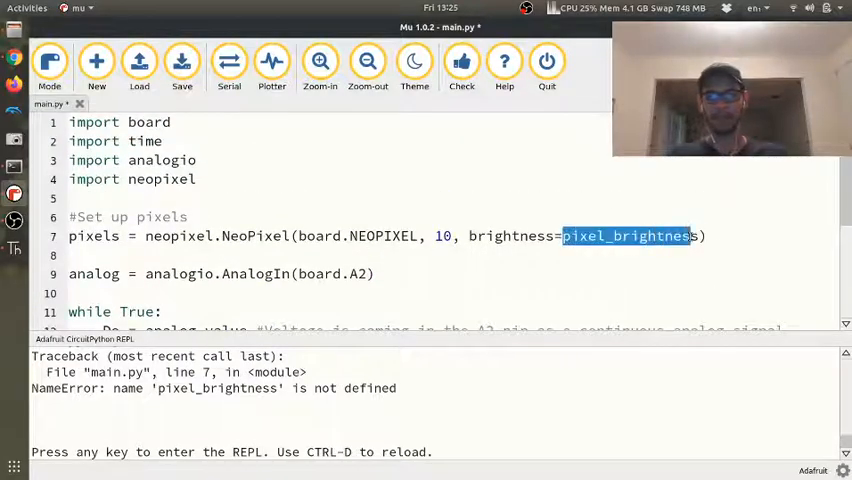
type("120")
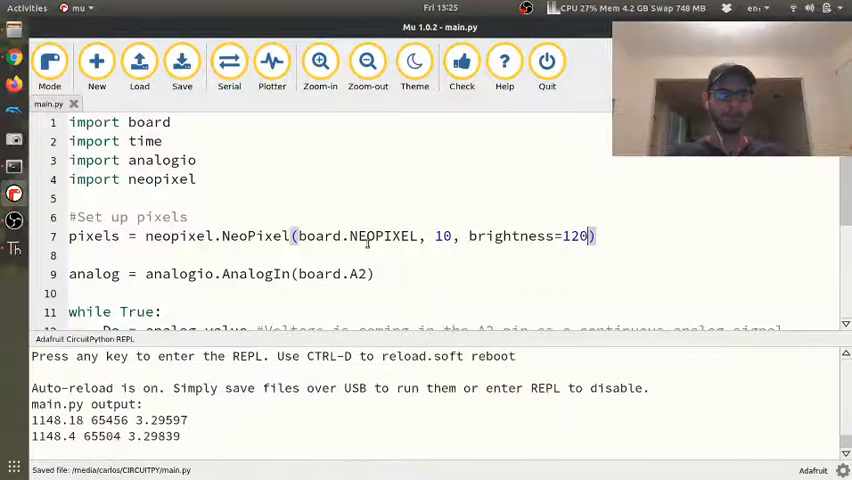
scroll("down", 3)
type("#")
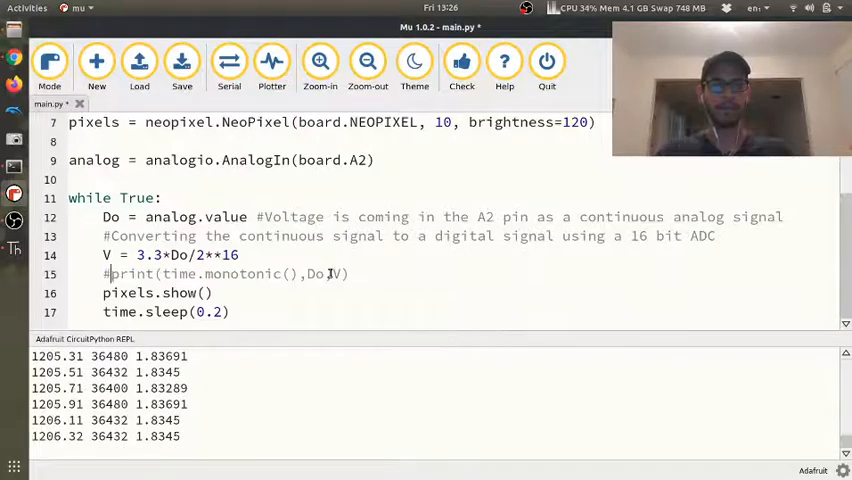
Step: Print the raw reading as print((Do,)) instead of the timestamp line and save to rerun
type("print((")
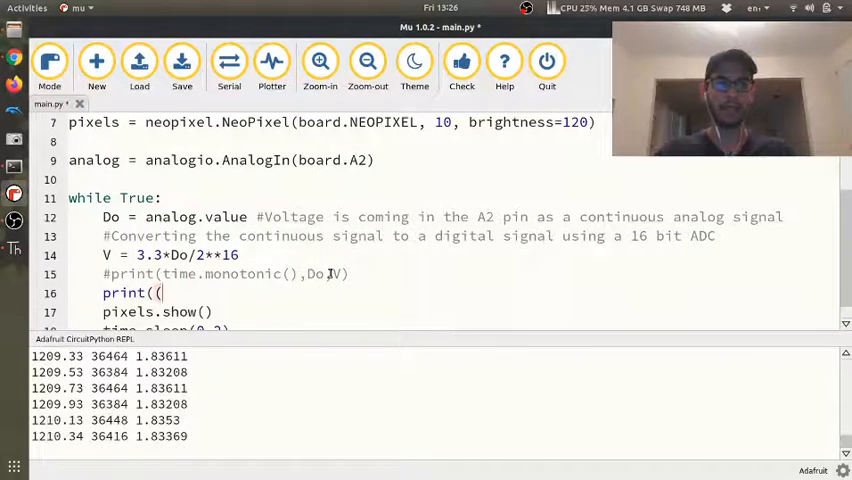
type("Do,")
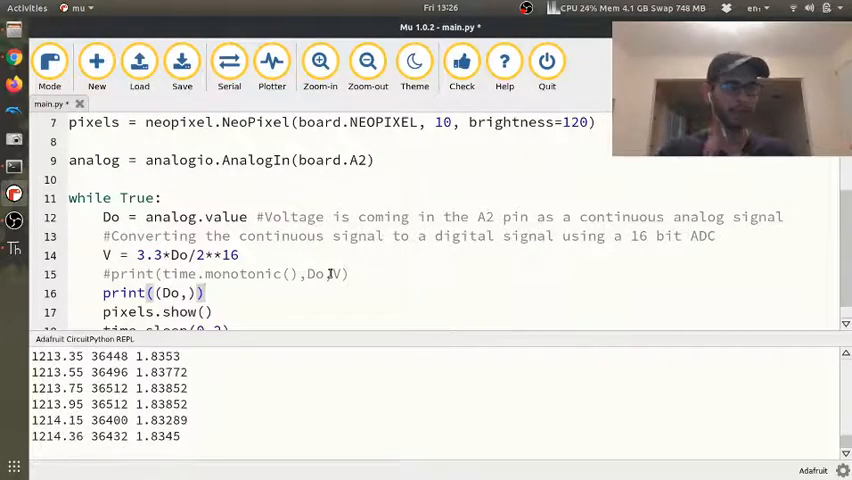
left_click(180, 64)
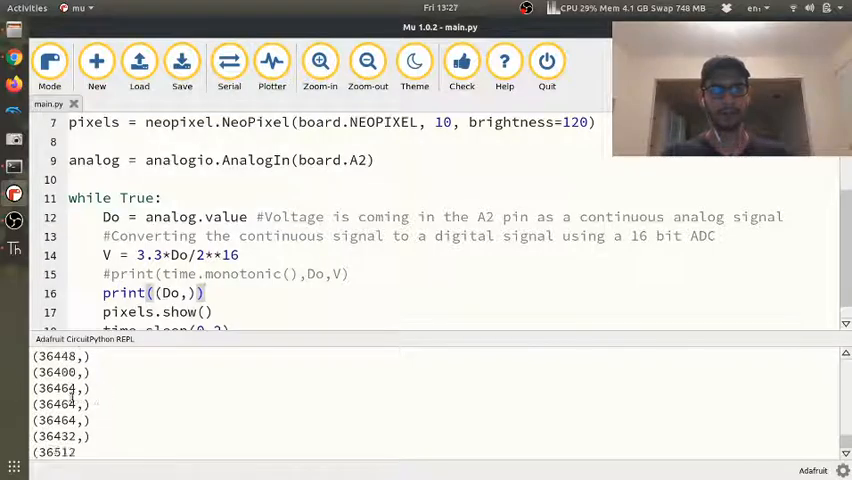
left_click(272, 68)
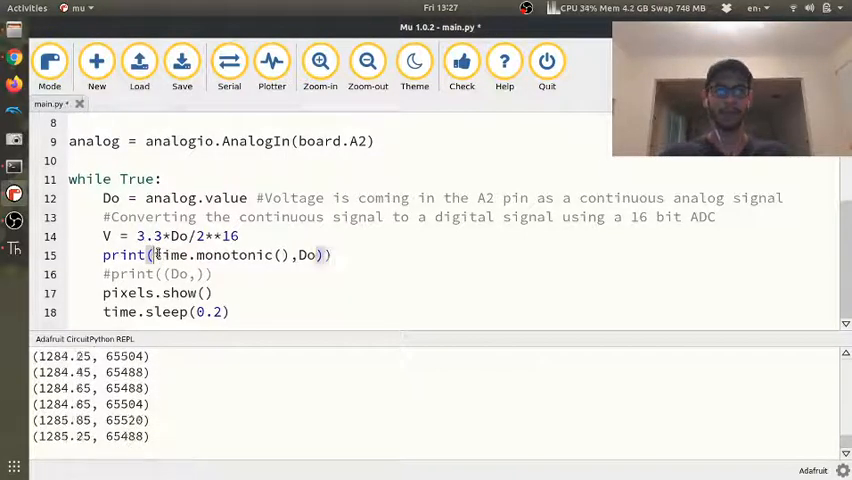
left_click(180, 64)
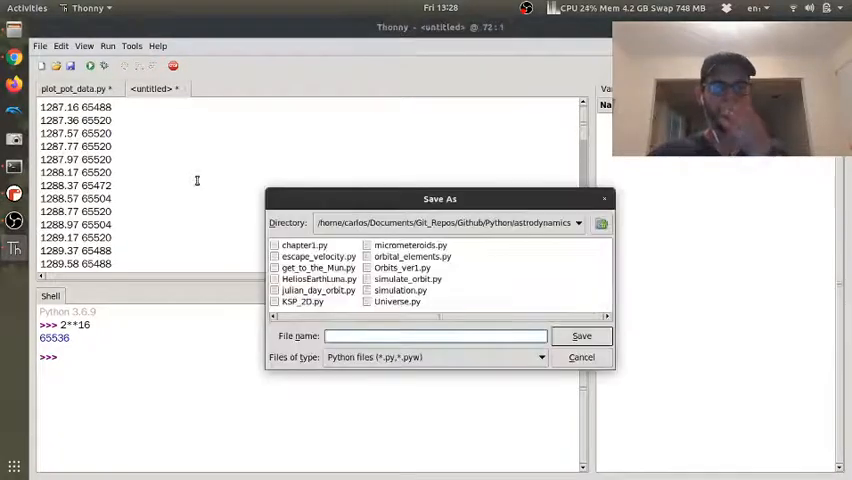
Step: Save the copied readings as pot_data.txt on the Desktop and return to plot_pot_data.py
left_click(578, 222)
type("p")
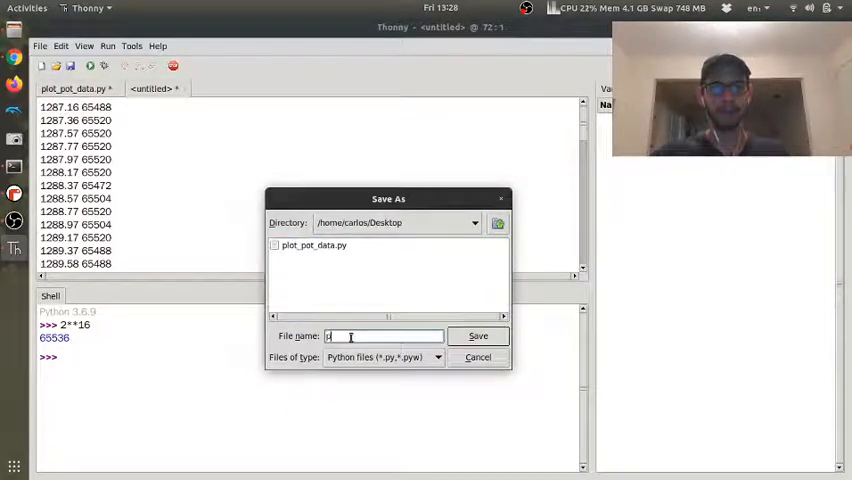
left_click(478, 336)
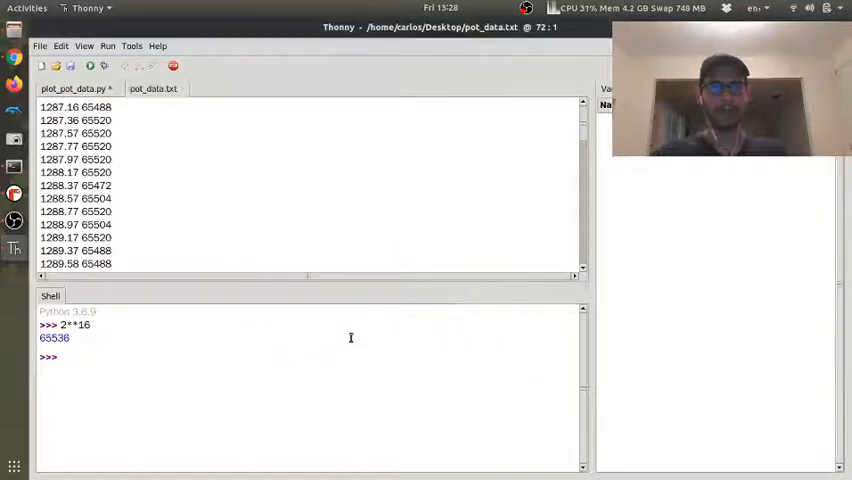
left_click(74, 88)
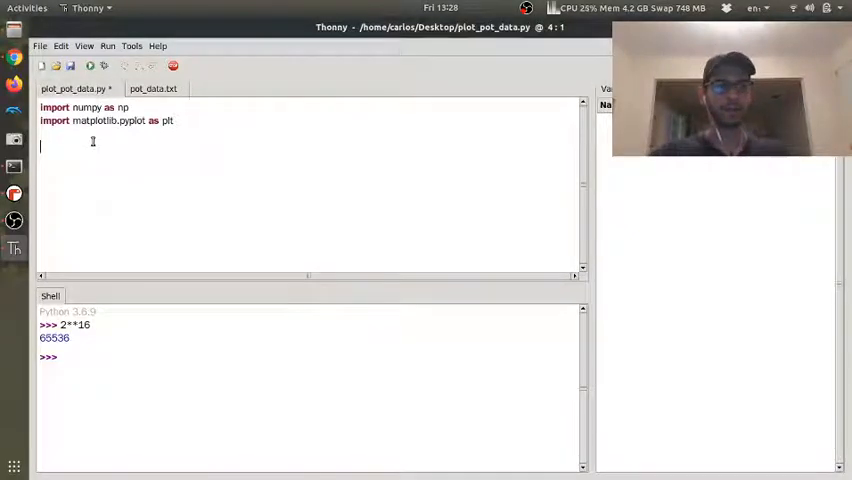
Step: Load the readings with data = np.loadtxt('pot_data.txt'), checking the file name
type("data = np.loadtxt(")
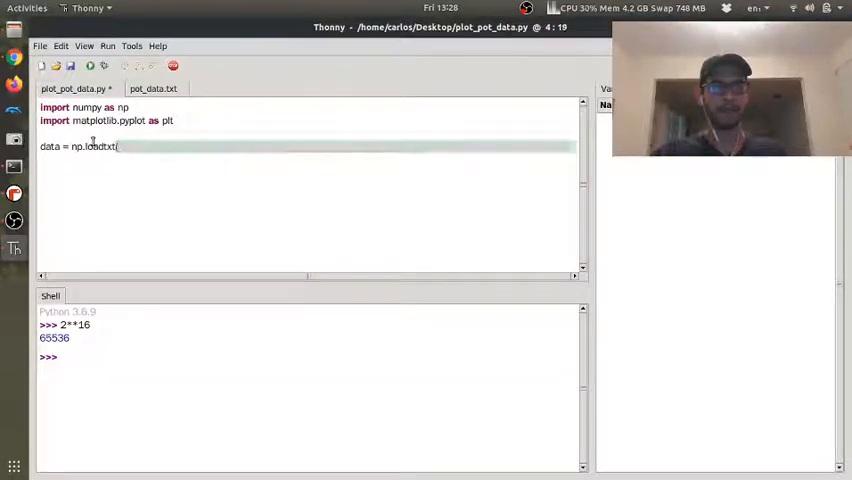
type("'pot_data.txt')")
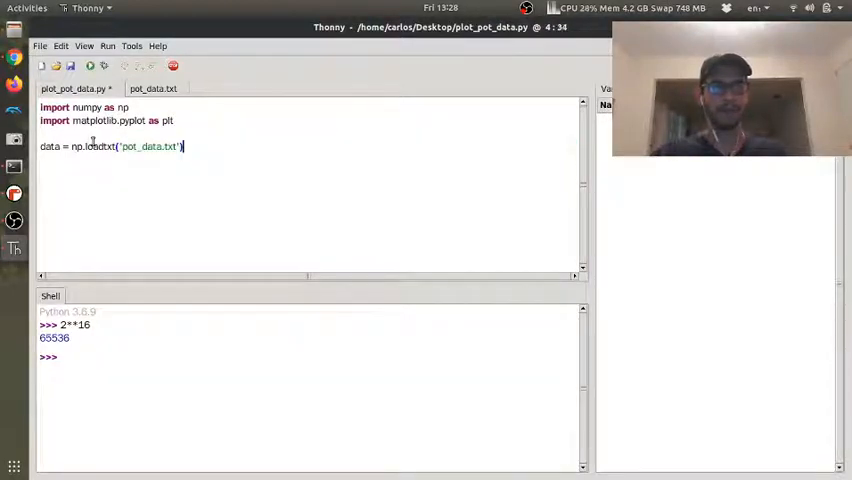
left_click(146, 88)
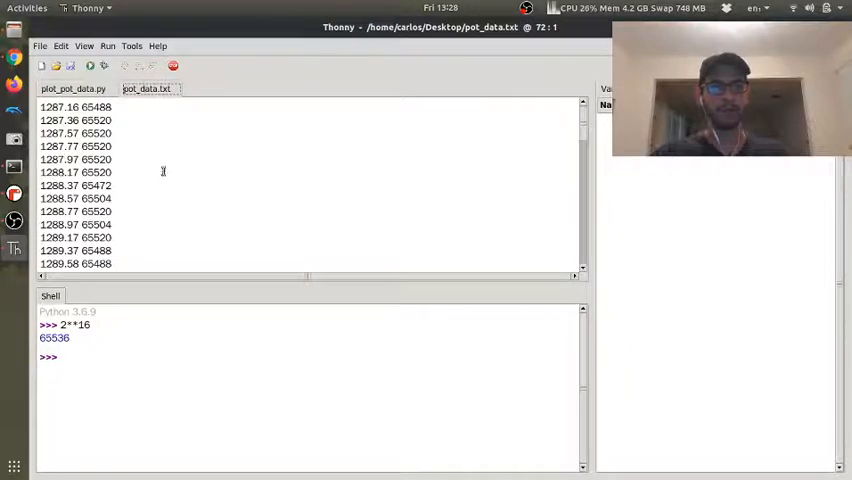
left_click(72, 88)
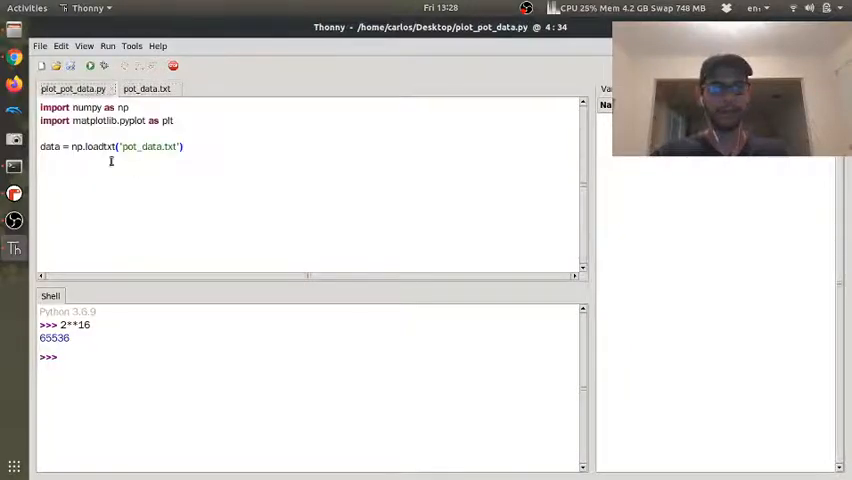
Step: Run the script, show Variables and confirm np.shape(data) is (71, 2)
left_click(90, 64)
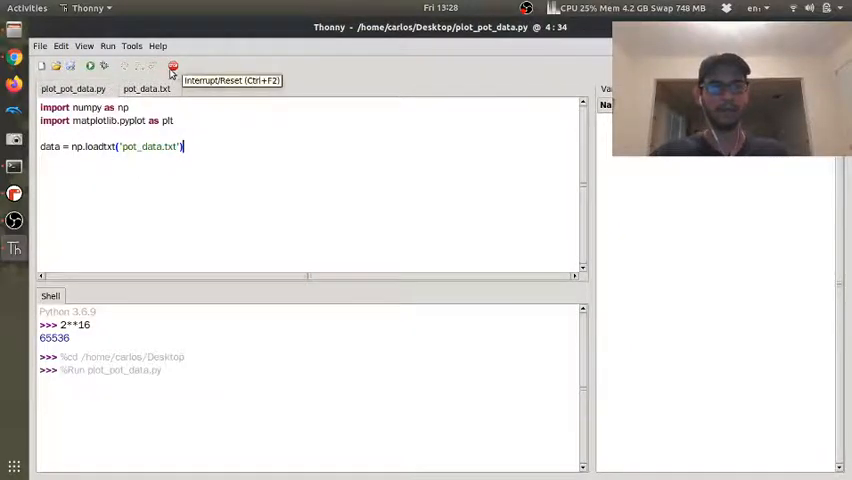
left_click(172, 66)
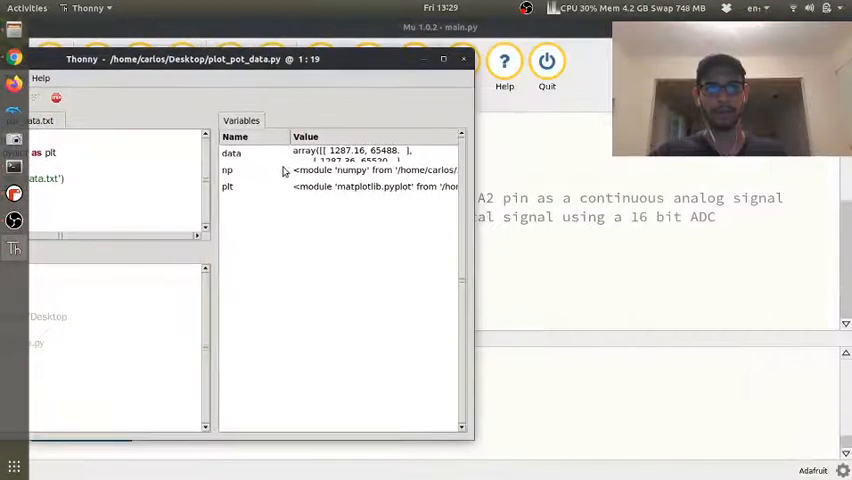
left_click(228, 168)
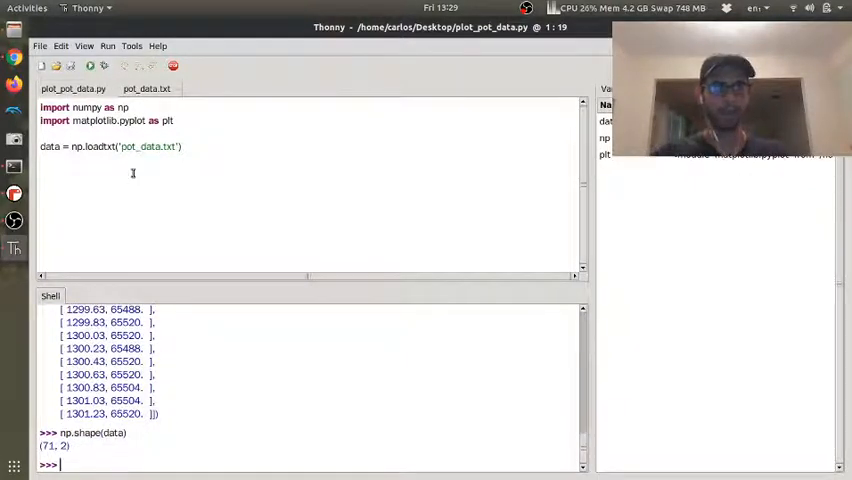
Step: Add time = data[:,0], pot = data[:,1], plt.plot(time,pot) and plt.show(), run it and close the figure
type("time = data[:,0")
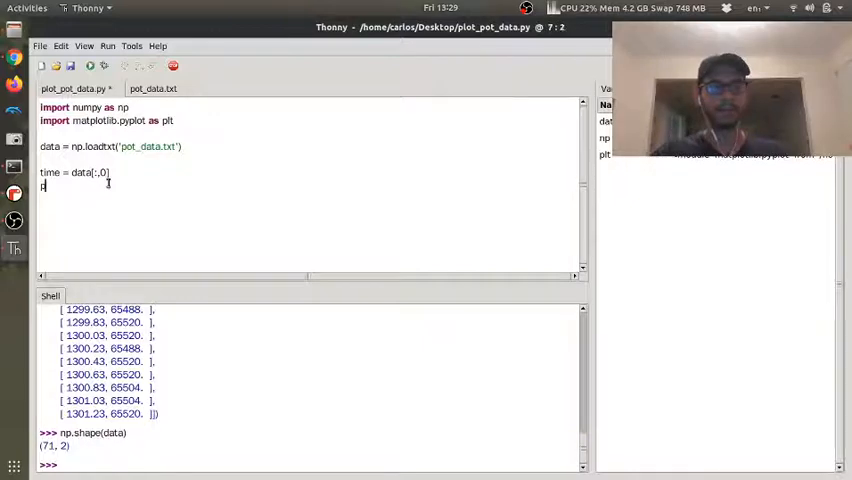
type("pot = data[:,1")
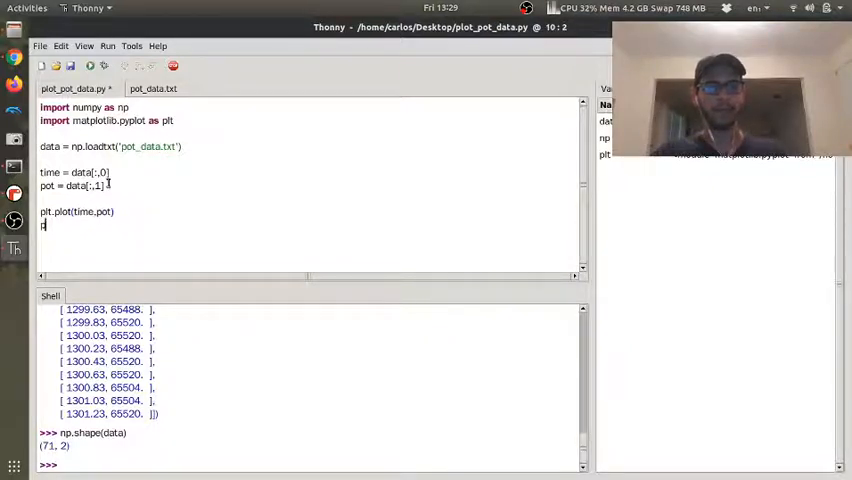
type("plt.show()")
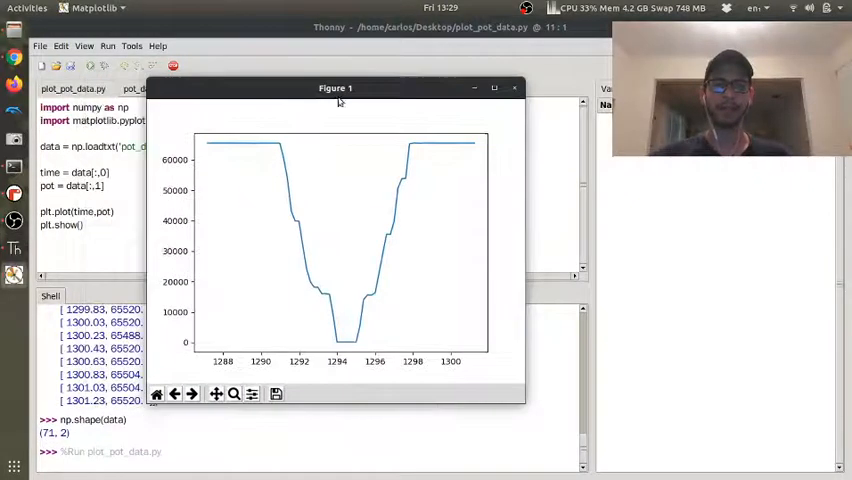
mouse_move(376, 308)
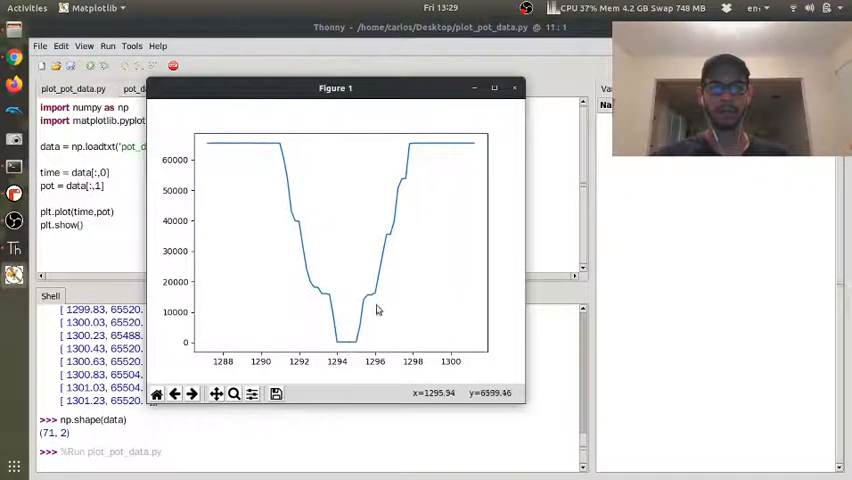
mouse_move(418, 360)
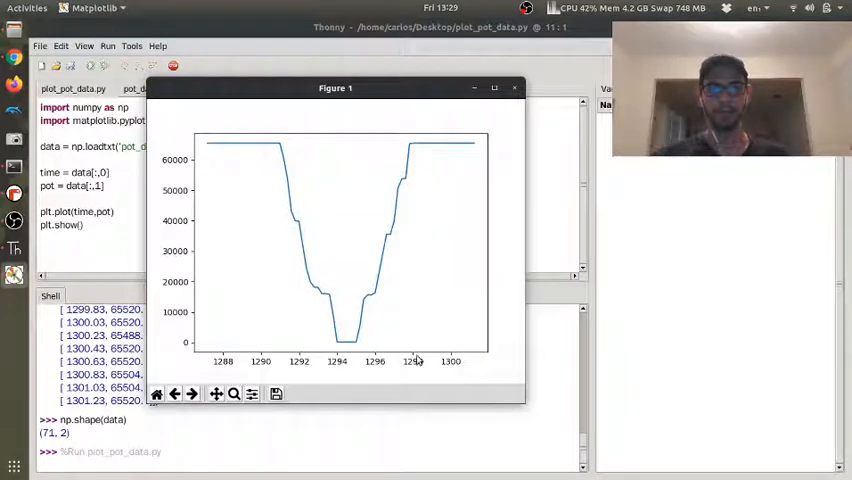
left_click(514, 88)
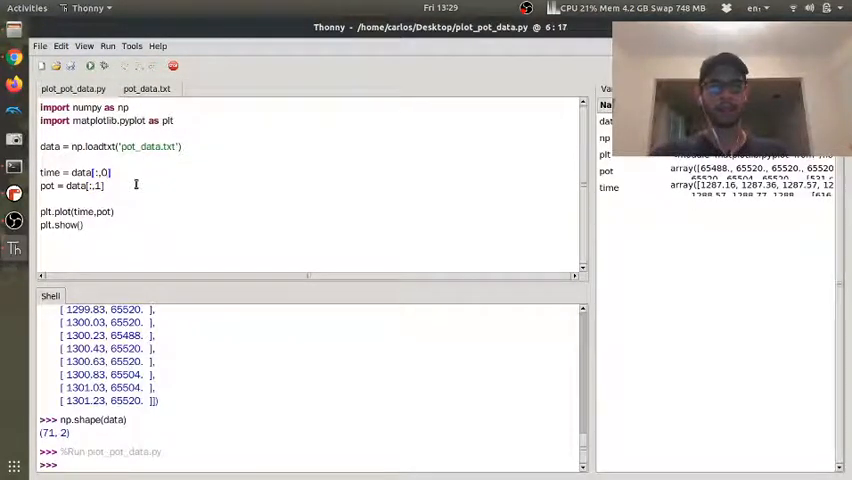
Step: Zero the time axis with time - time[0] and compute voltage = 3.3*pot/2**16
type("time = time")
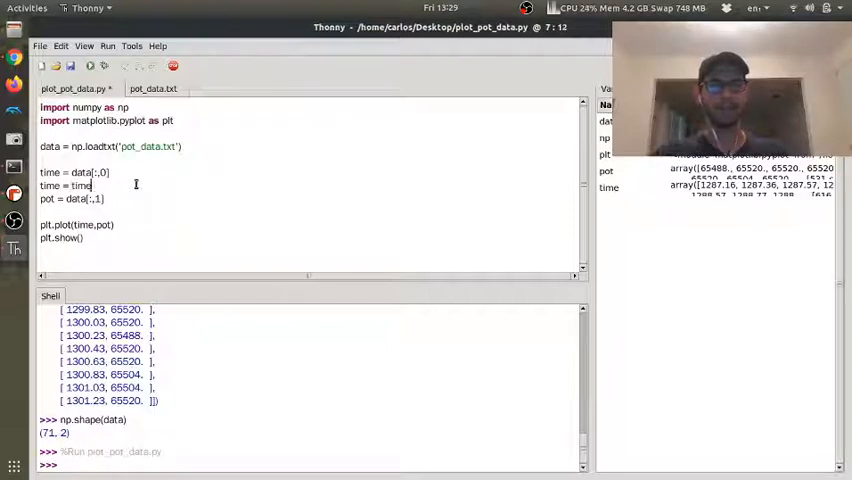
type("- time[0]")
type("voltage =")
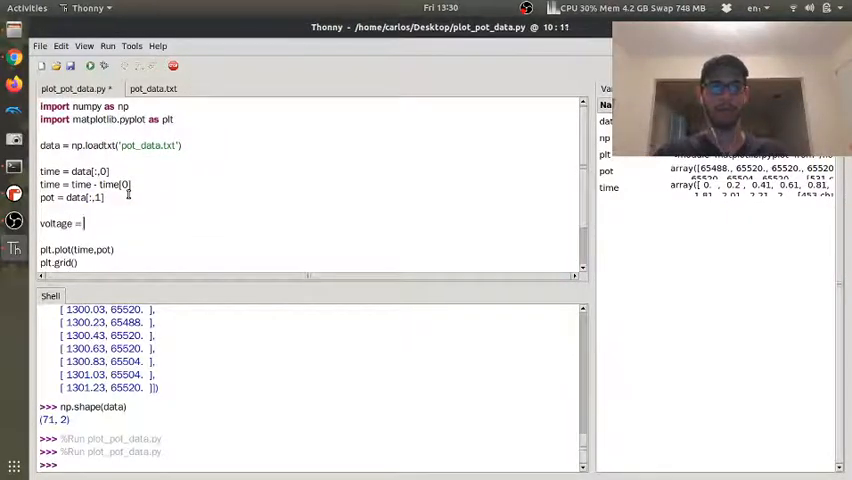
type("3.3*pot")
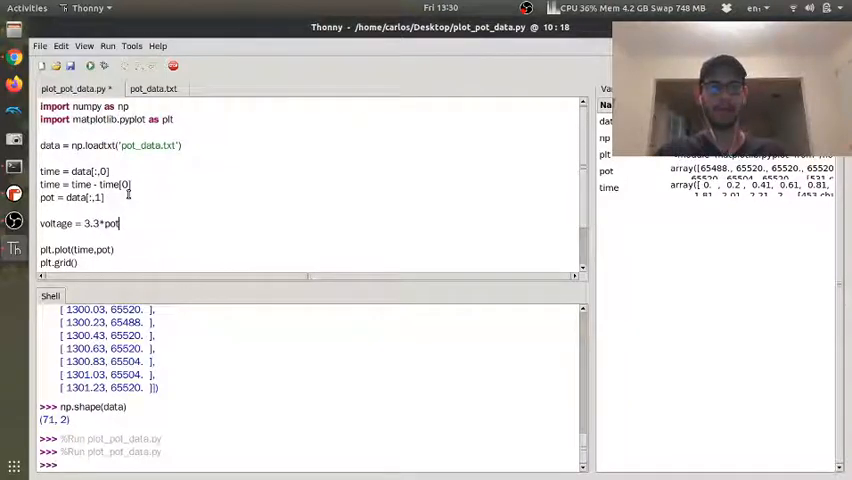
type("/2**16")
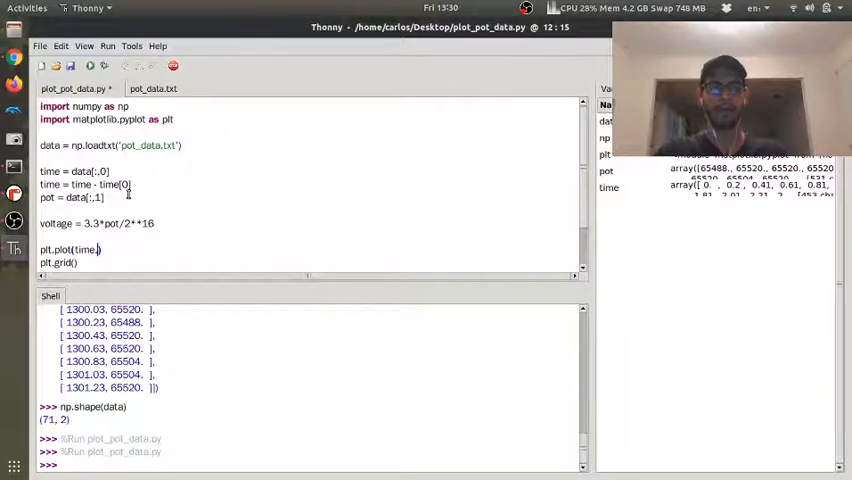
Step: Plot voltage with a grid and 'Time (sec)' / 'Voltage (V)' labels, then run and view the figure
type("voltage")
type("plt.ylabel('V")
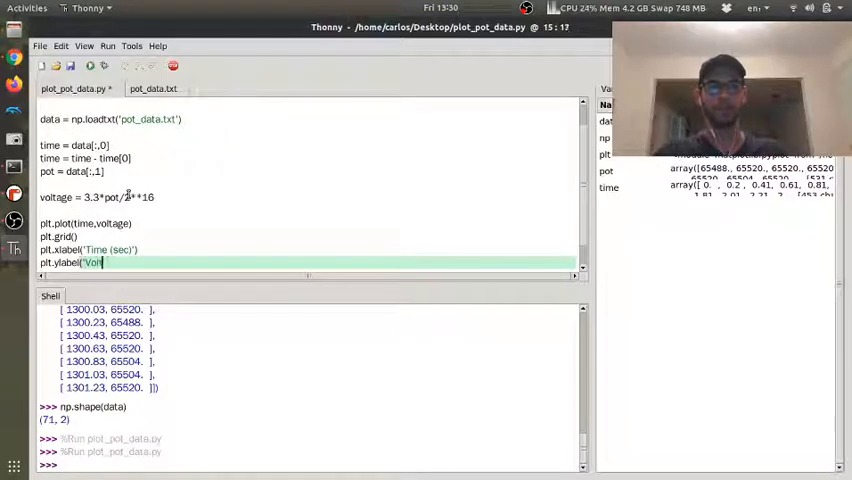
type("oltage (V)')")
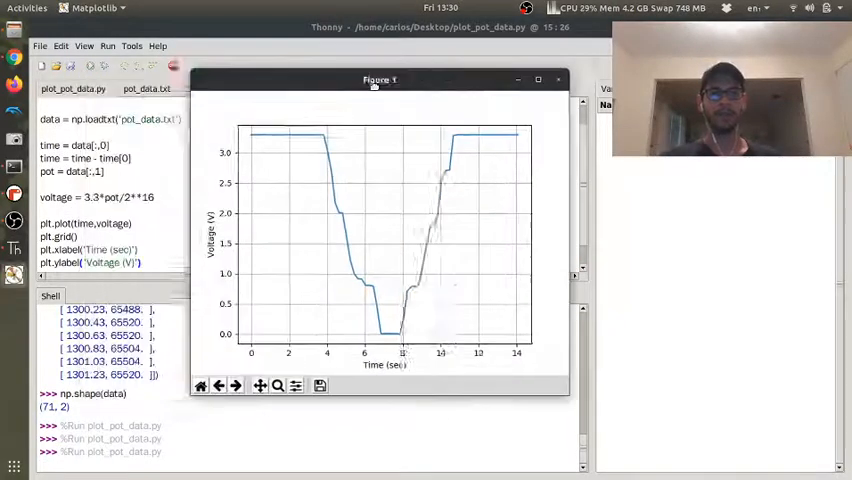
left_click_drag(378, 80, 458, 84)
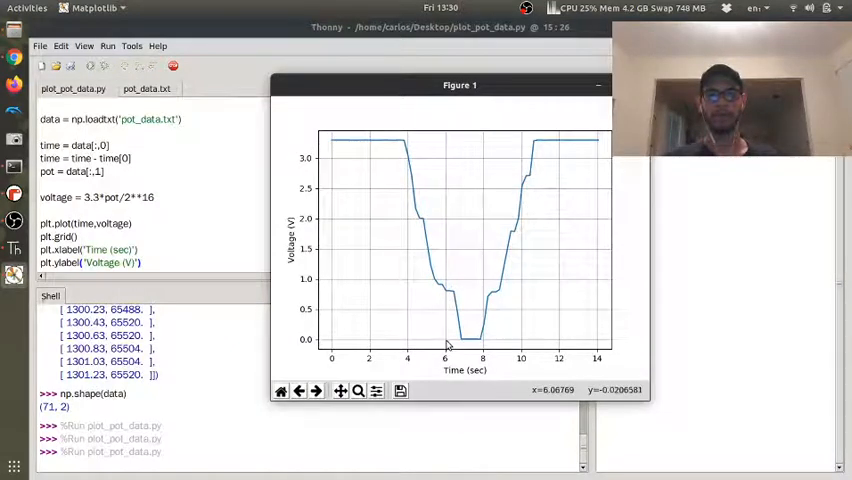